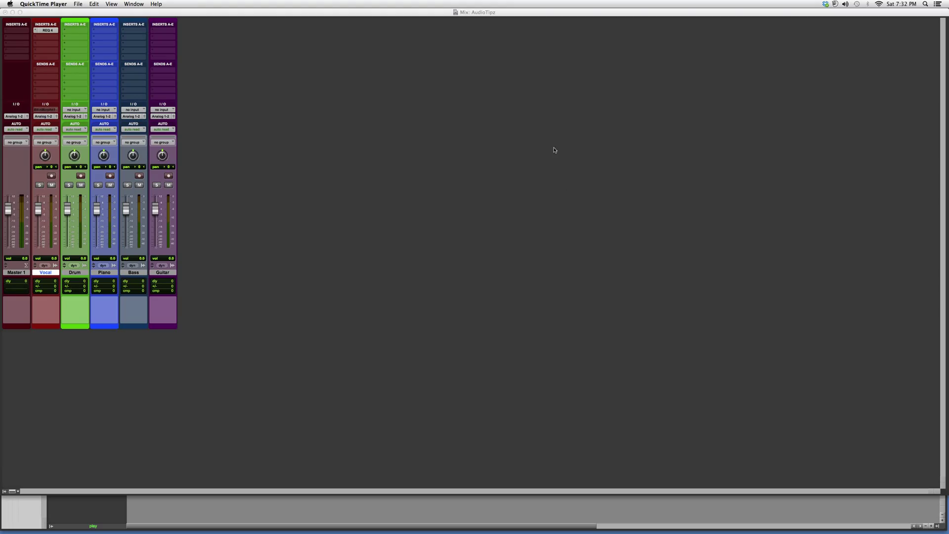
mouse_move(576, 231)
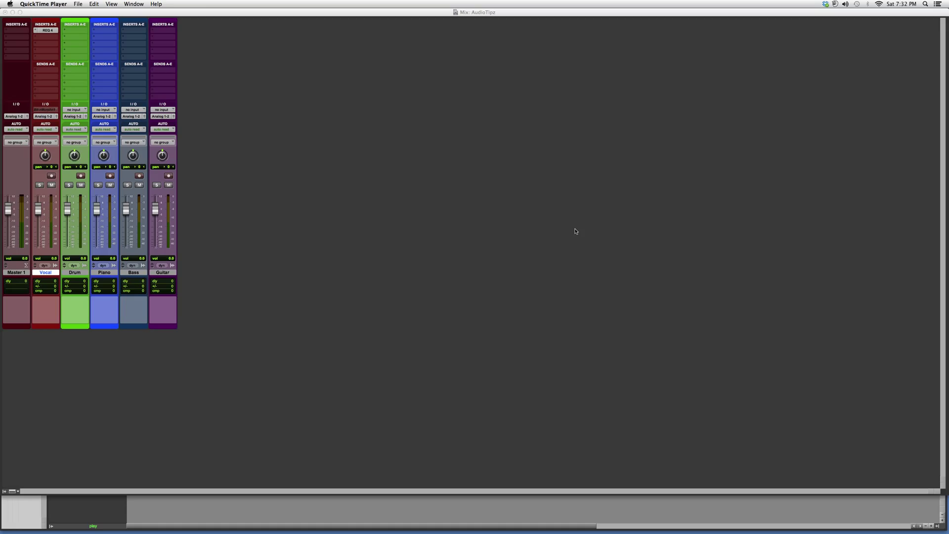
mouse_move(568, 226)
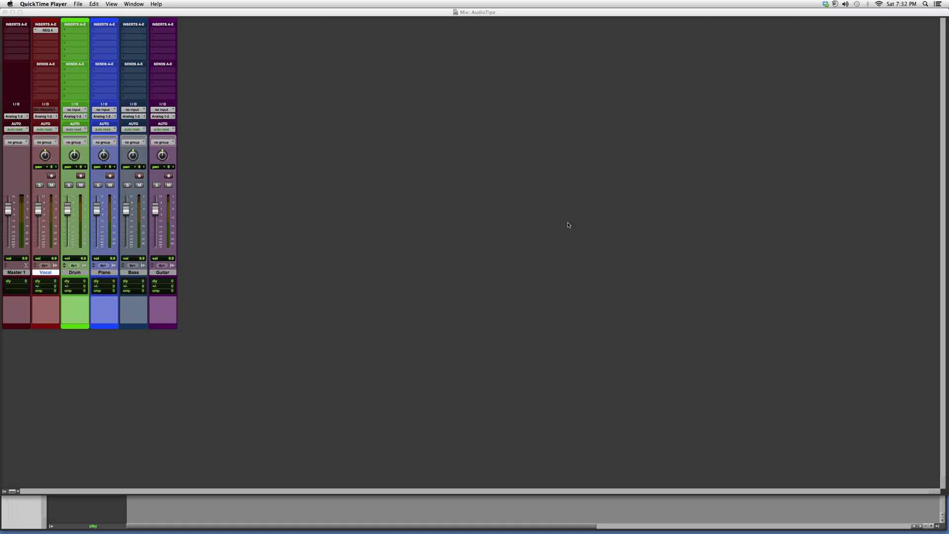
mouse_move(564, 224)
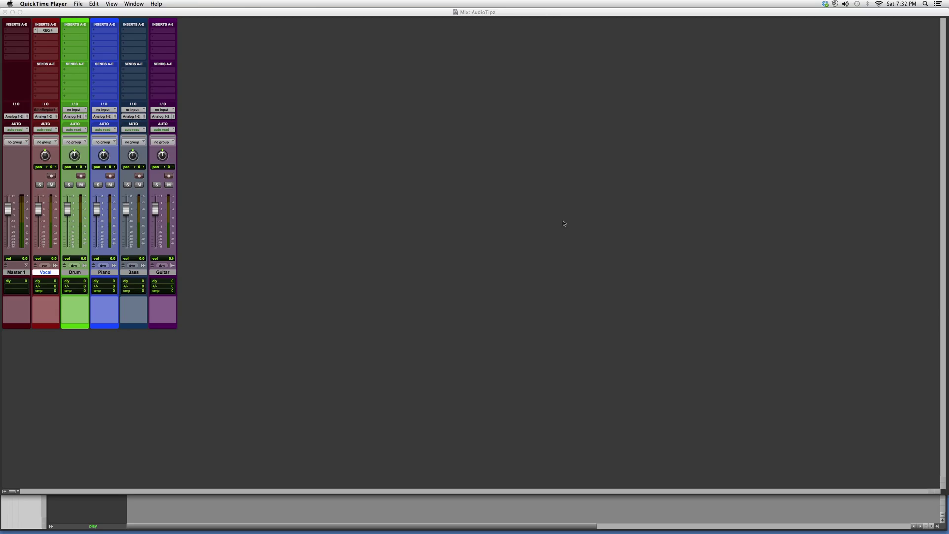
mouse_move(126, 64)
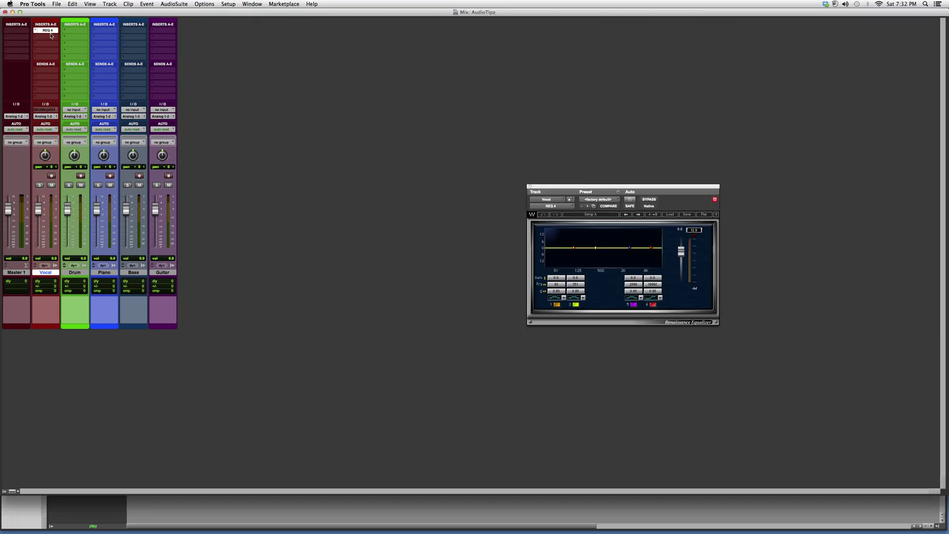
Step: Reposition the Vocal track's REQ 4 plugin window slightly left and down toward the mixer
drag(623, 190, 556, 218)
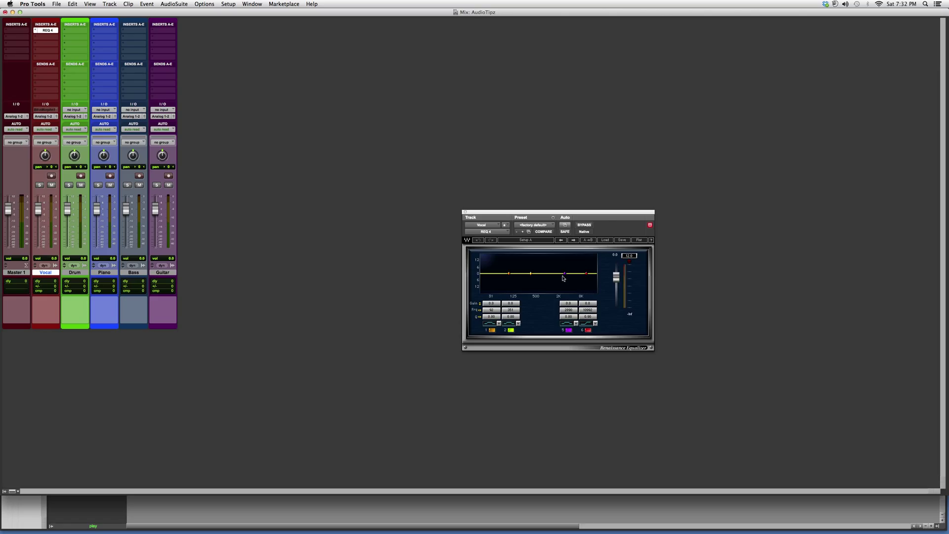
mouse_move(525, 280)
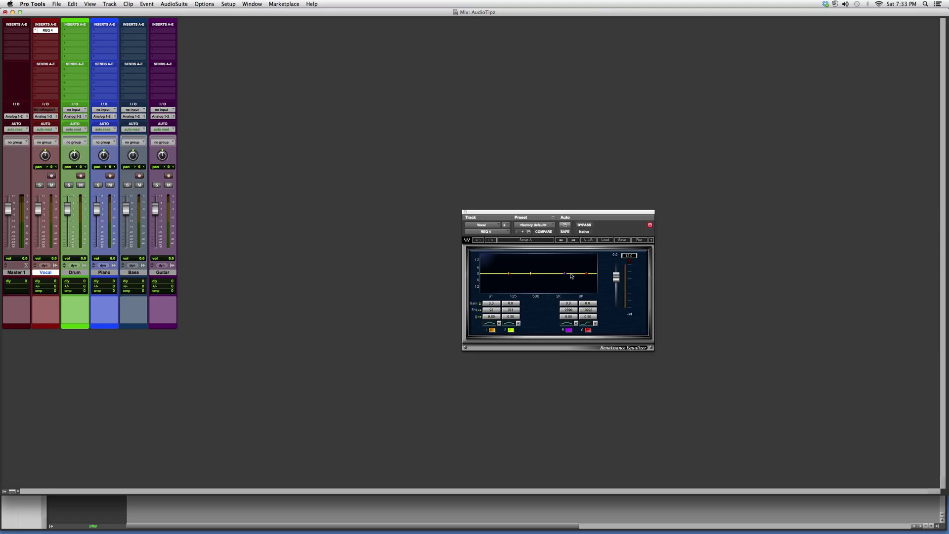
mouse_move(538, 275)
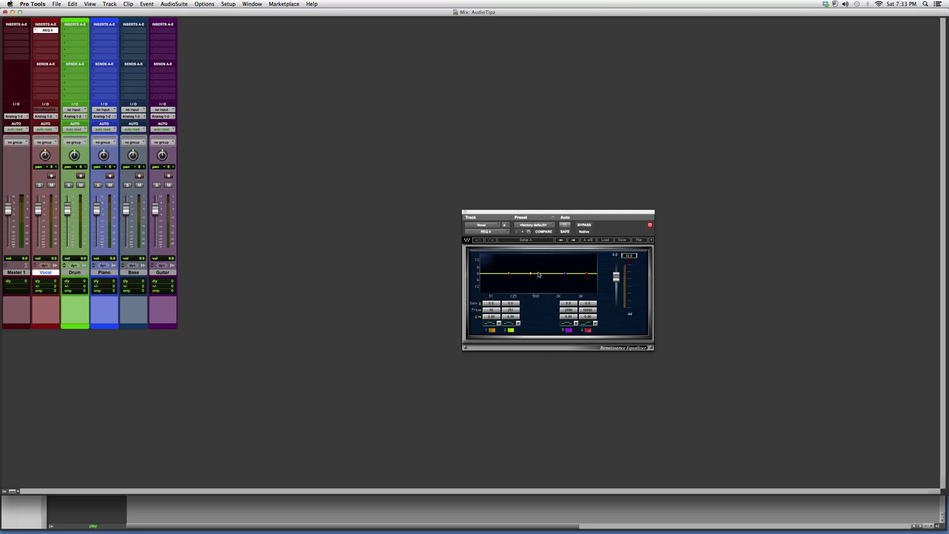
mouse_move(520, 254)
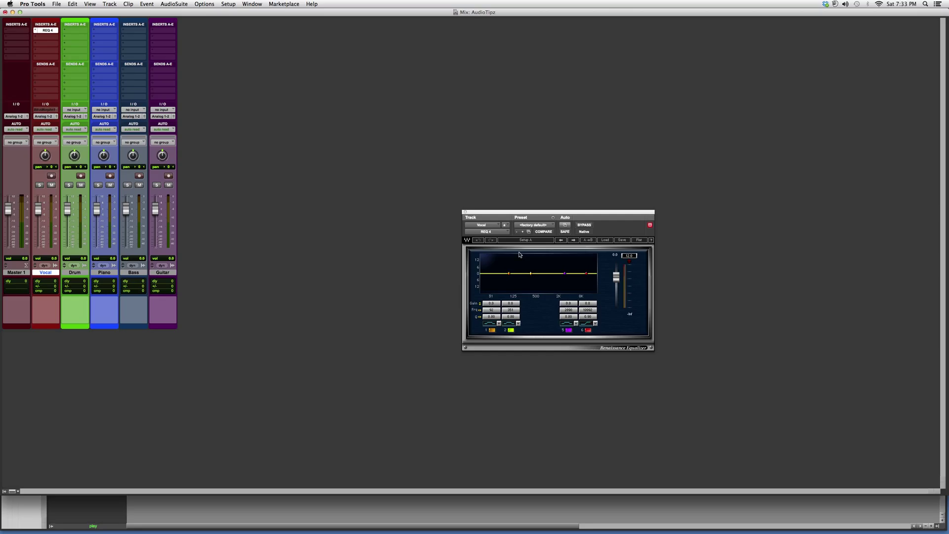
mouse_move(519, 260)
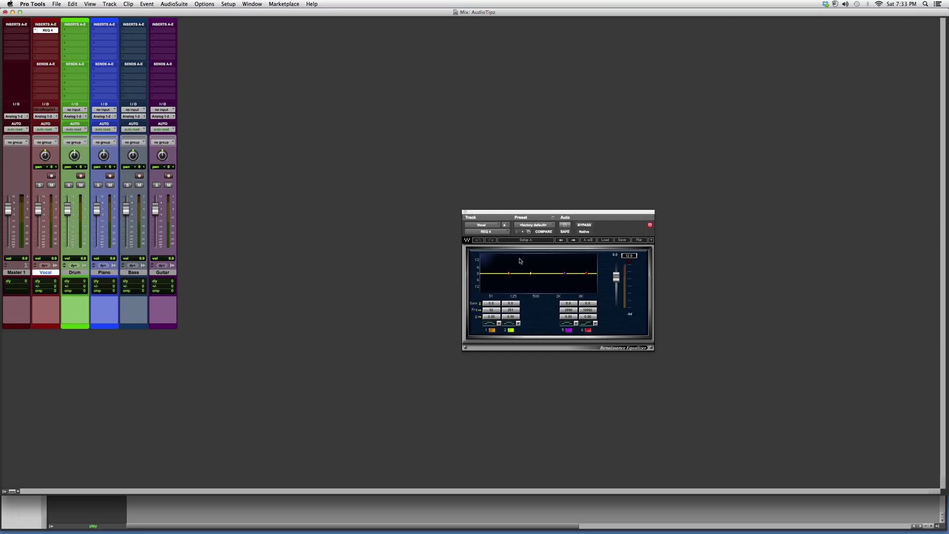